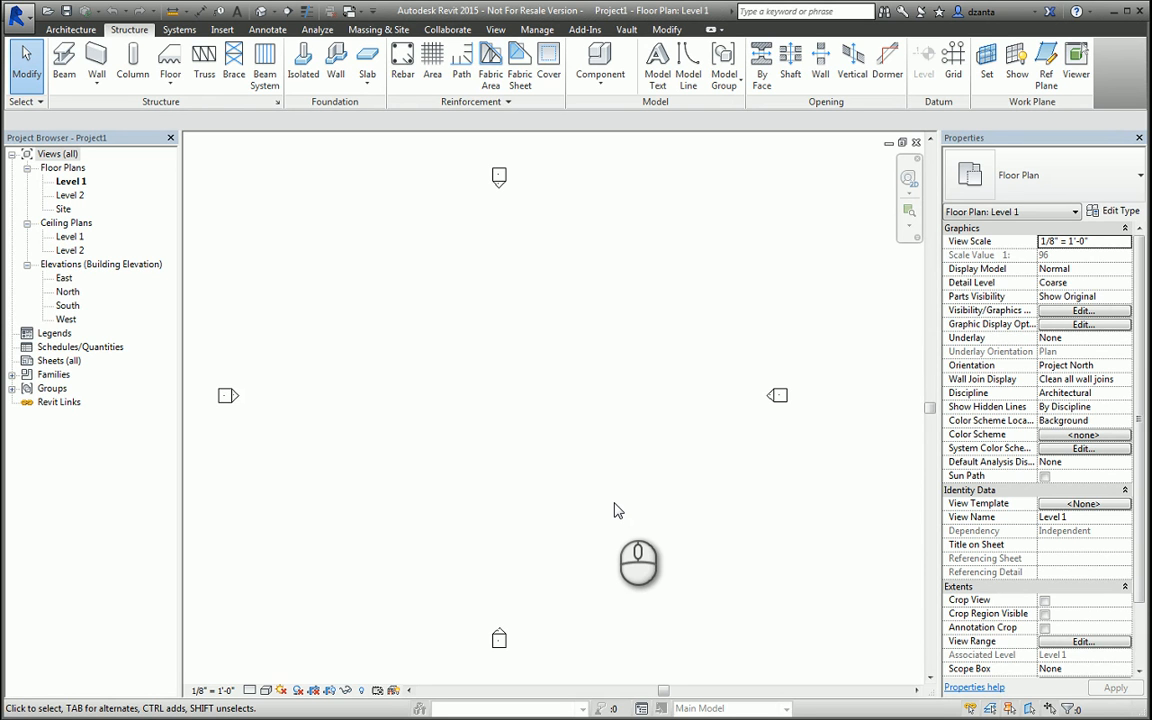
mouse_move(538, 335)
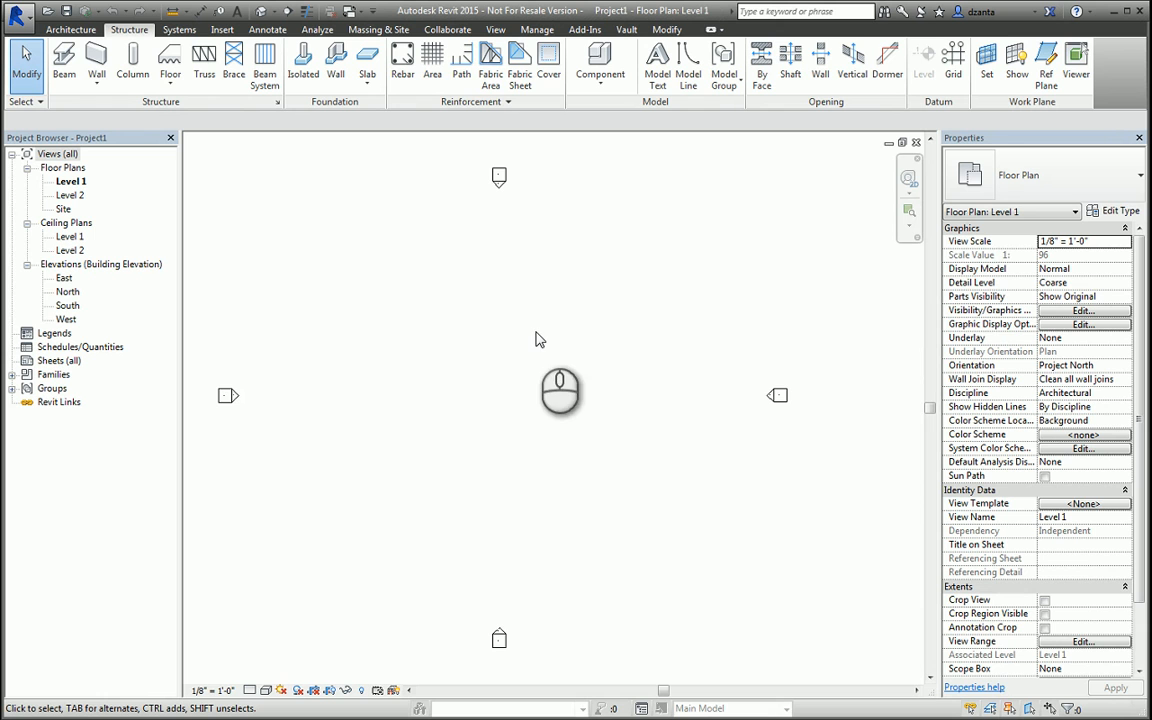
mouse_move(905, 210)
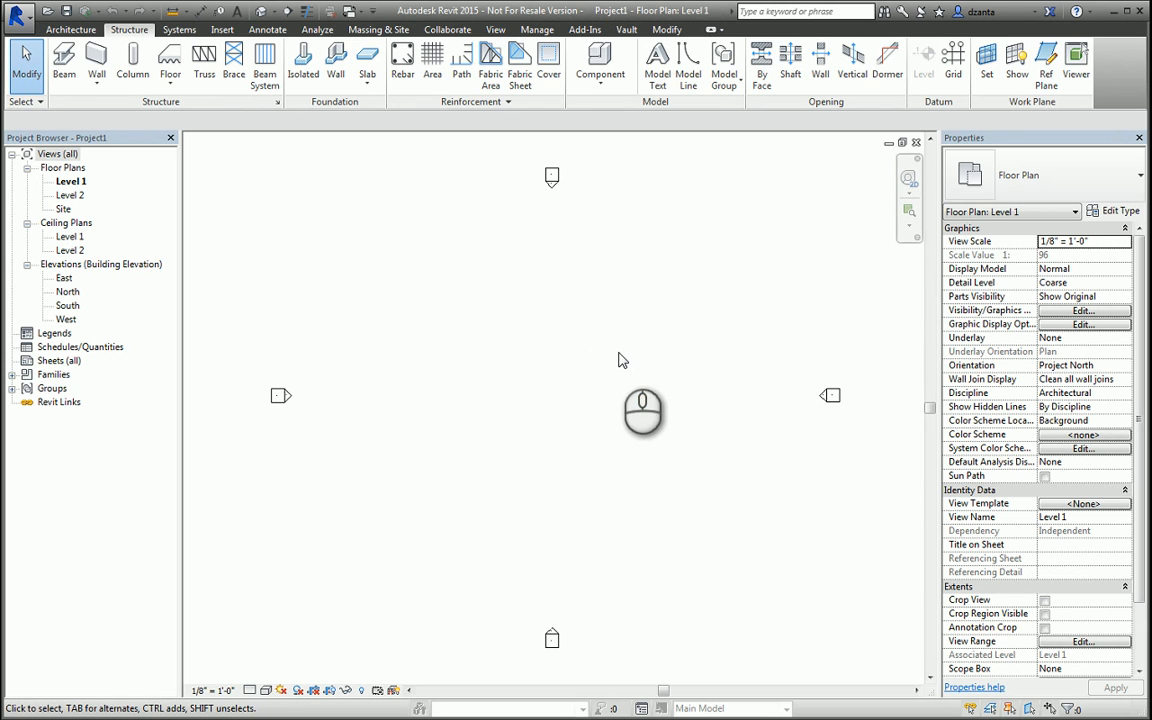
mouse_move(584, 290)
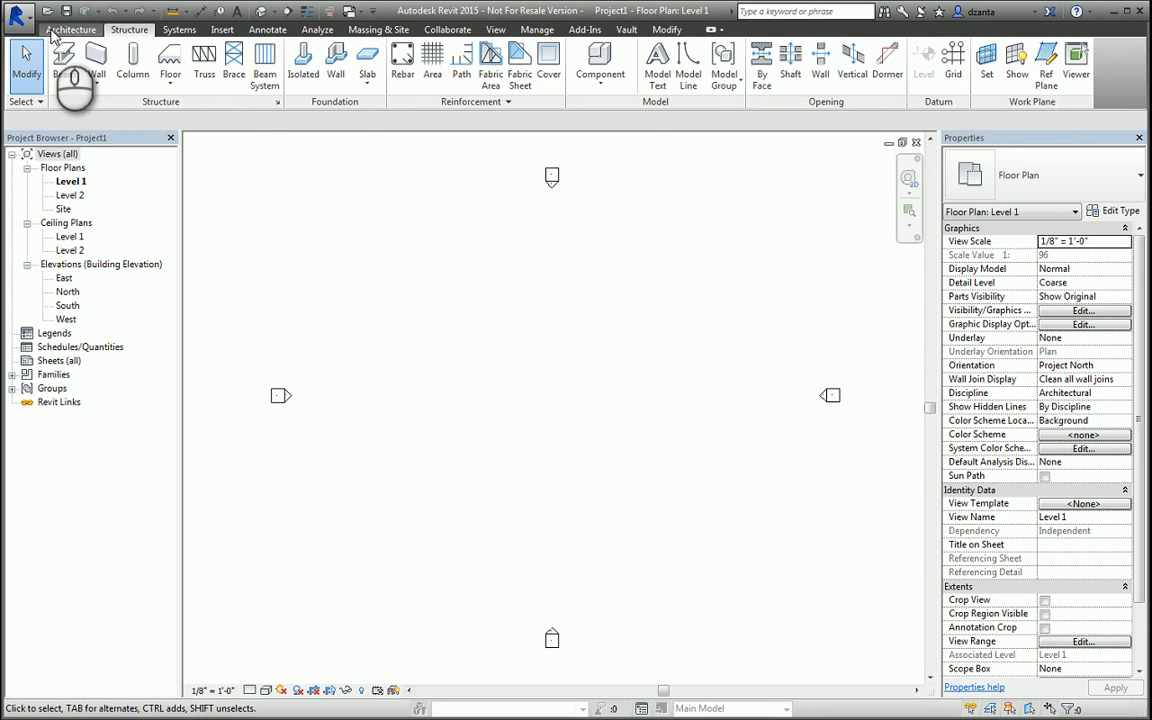
Start the Grid tool from Structure and draw the first vertical grid line, numbered 1
left_click(79, 28)
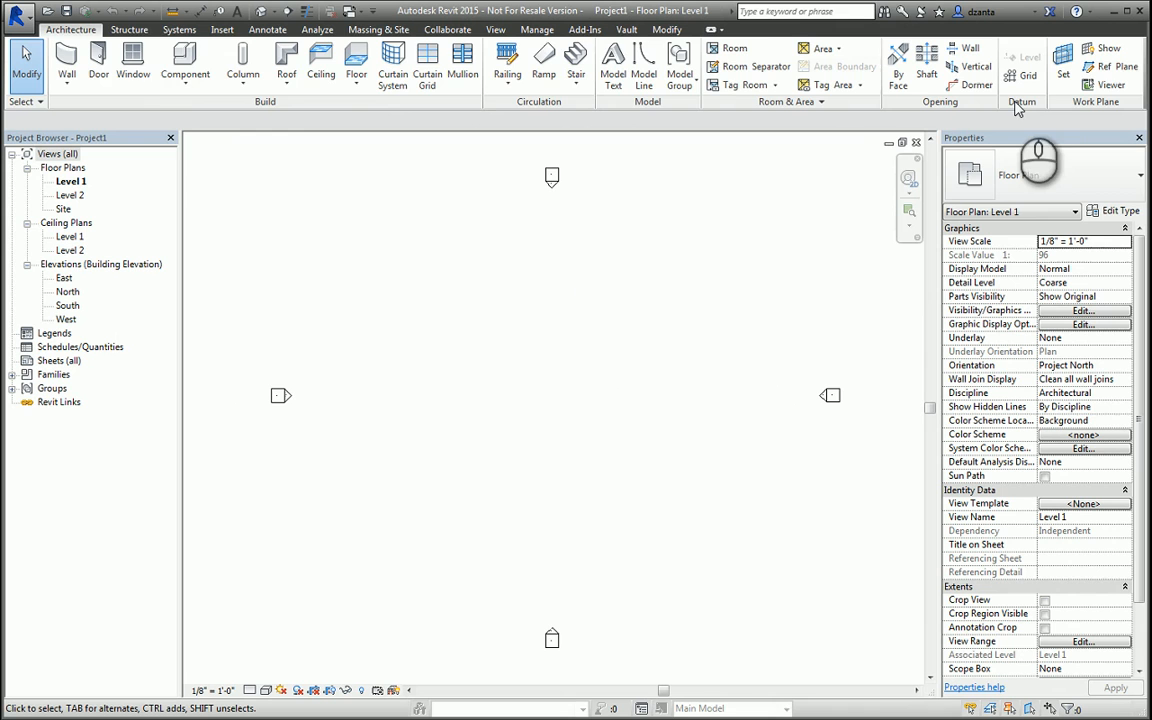
left_click(130, 30)
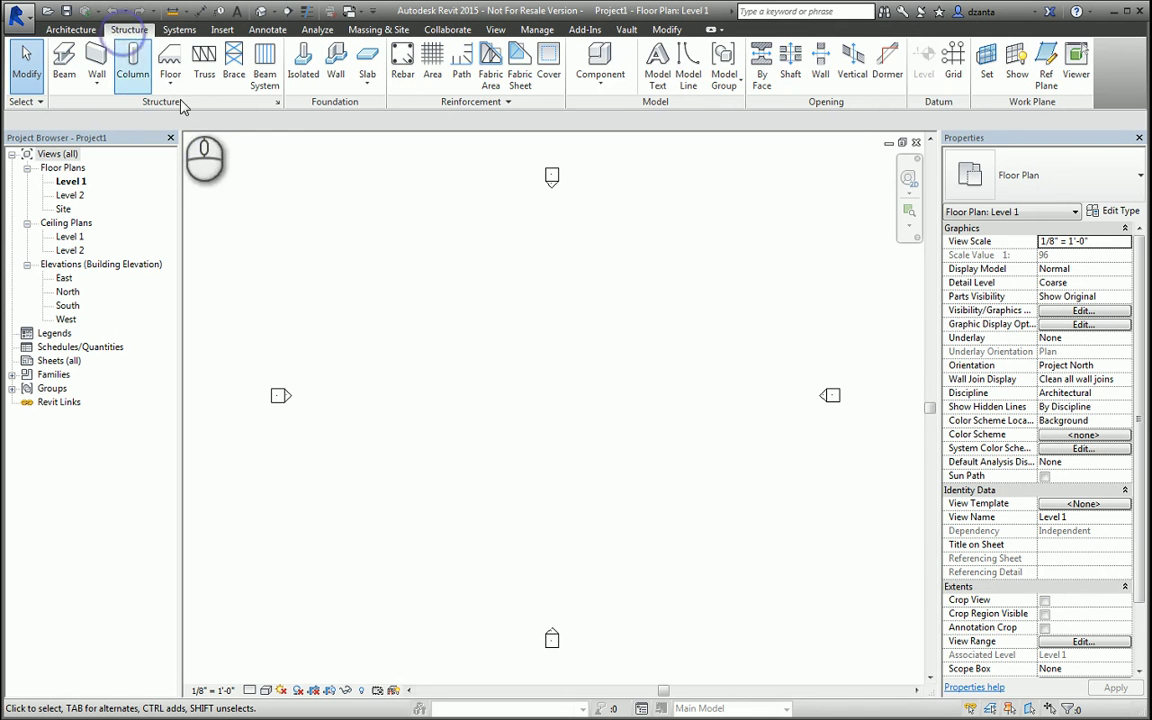
mouse_move(953, 63)
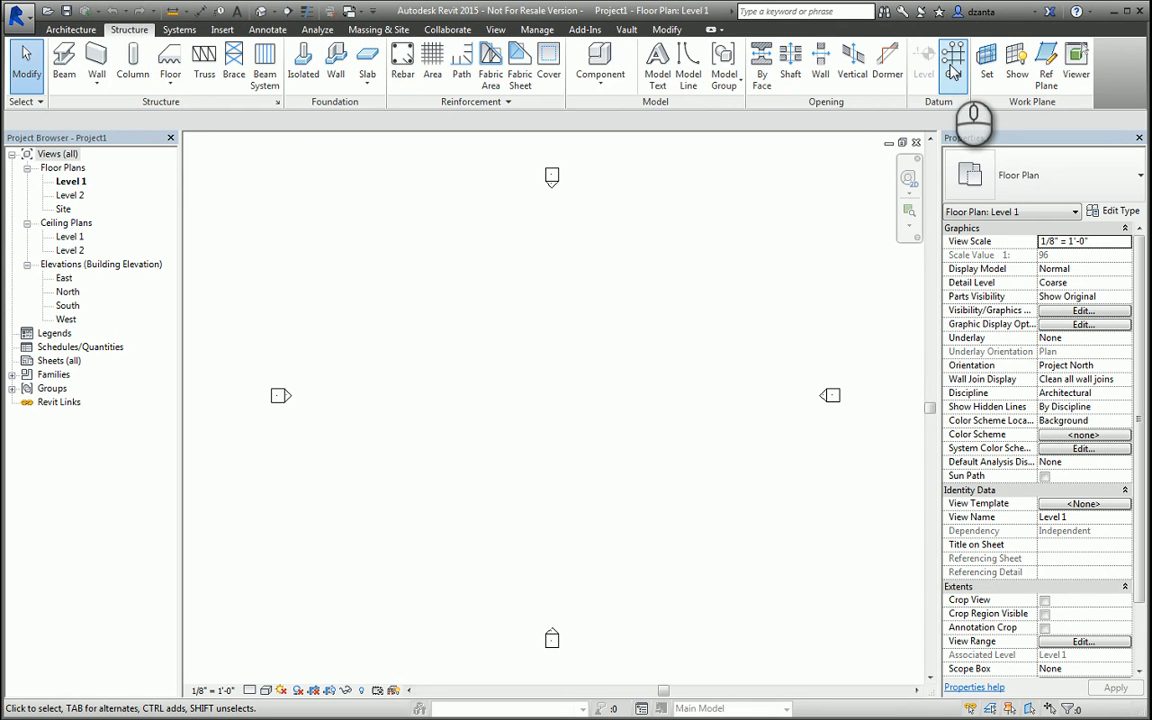
left_click(950, 60)
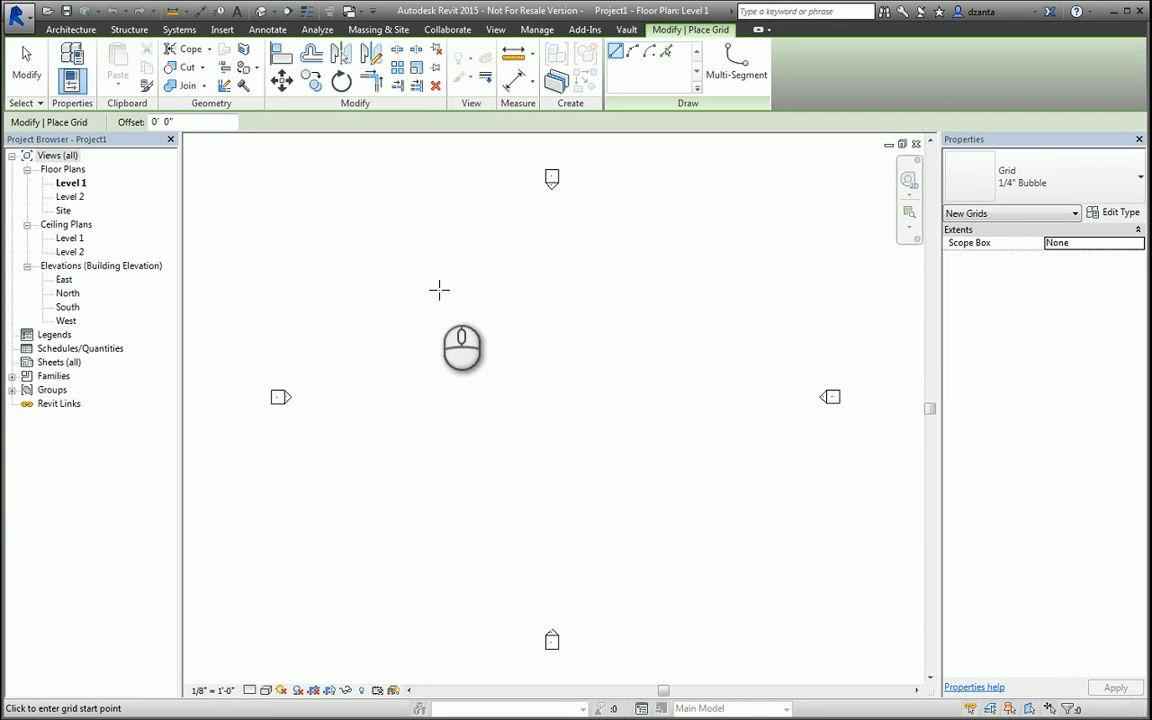
mouse_move(417, 370)
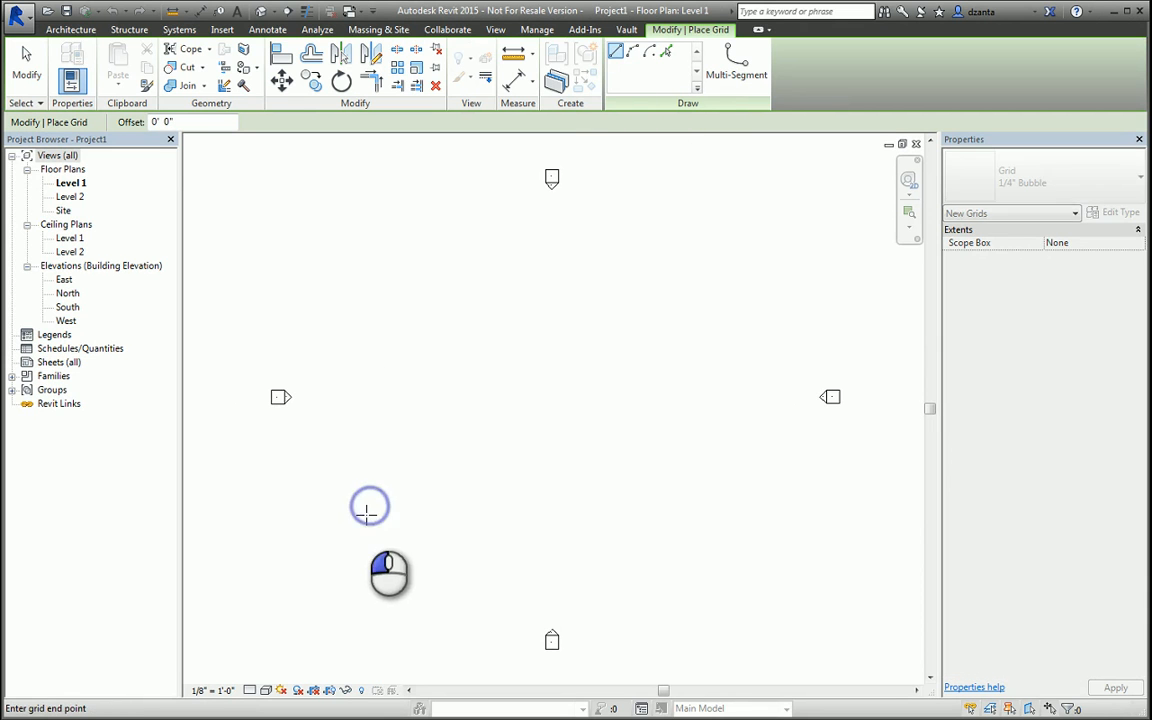
left_click_drag(365, 513, 365, 230)
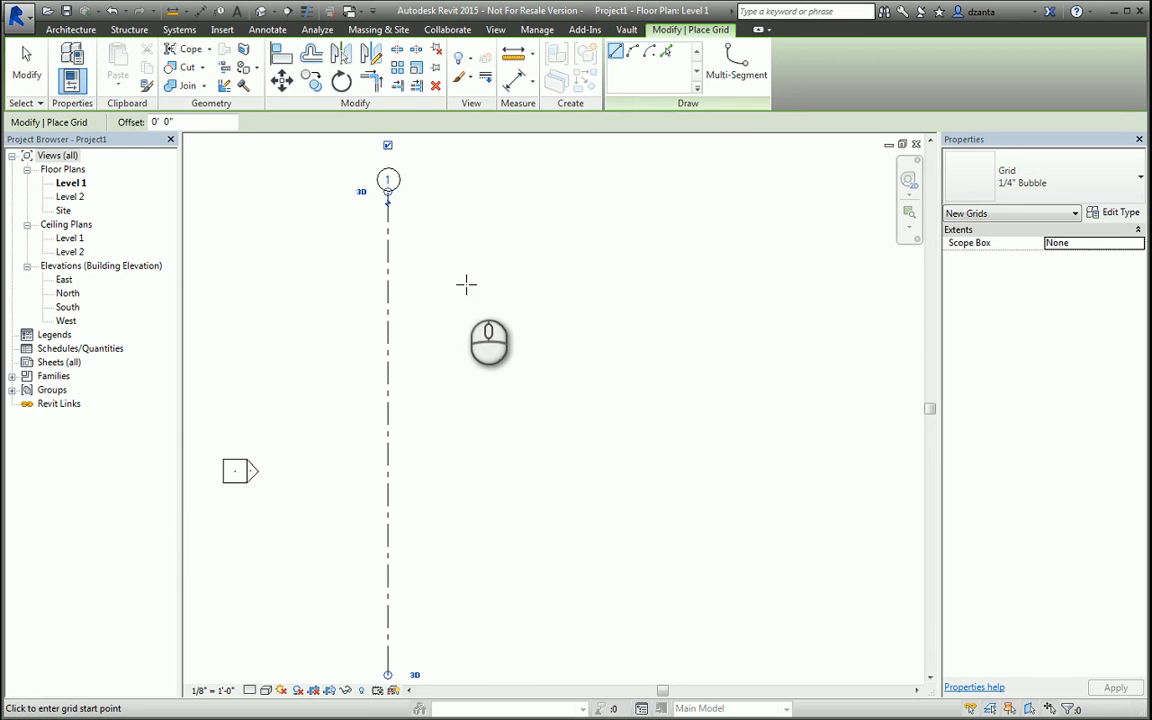
mouse_move(616, 165)
type("12")
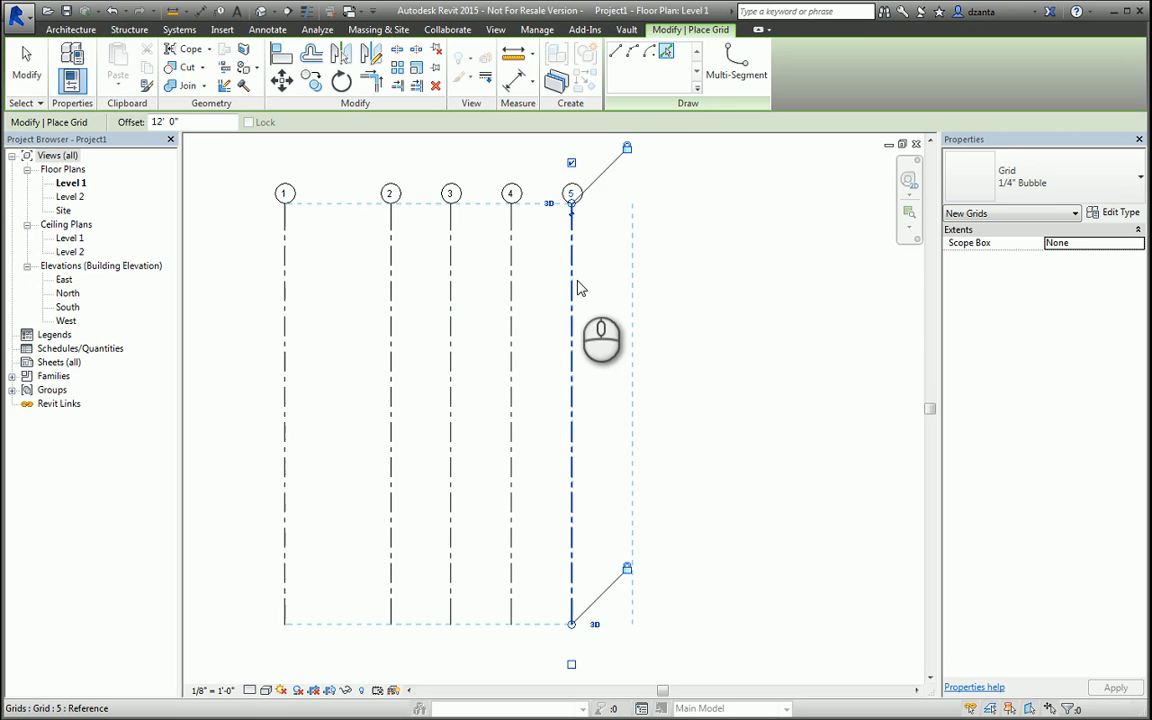
Add horizontal and curved grid E, then begin a multi-segment grid G
left_click(634, 277)
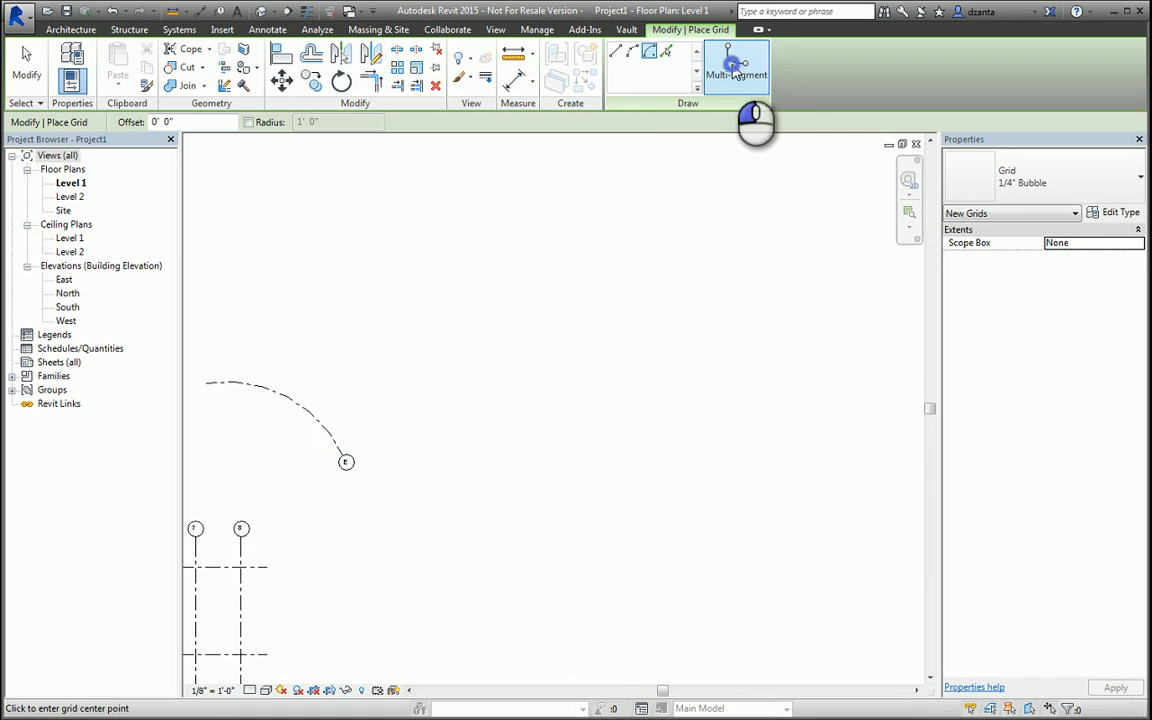
left_click(737, 68)
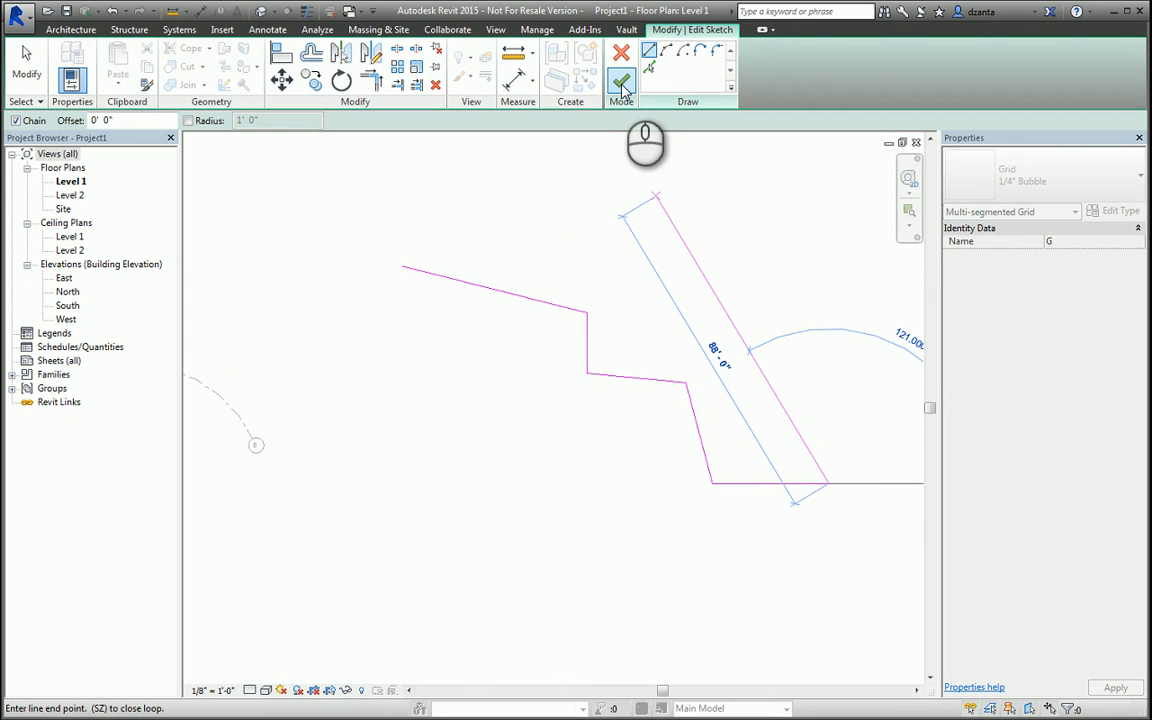
Finish the multi-segment grid sketch, completing grids 1–8 and A–D
left_click(617, 75)
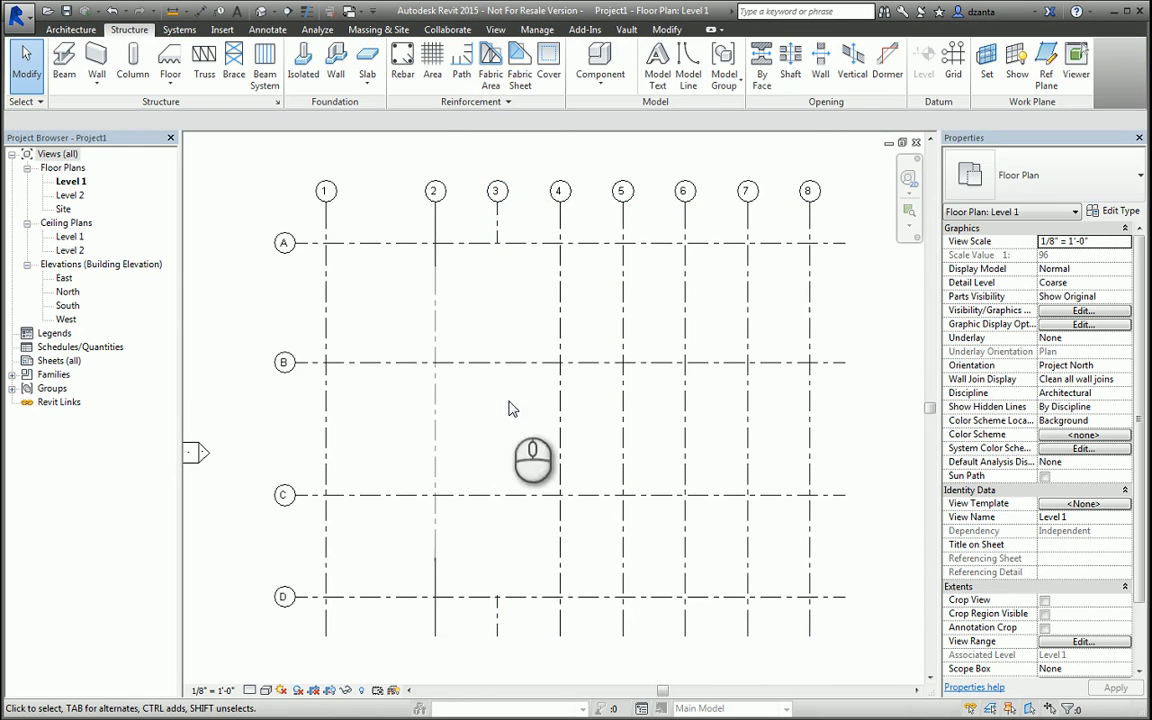
mouse_move(527, 544)
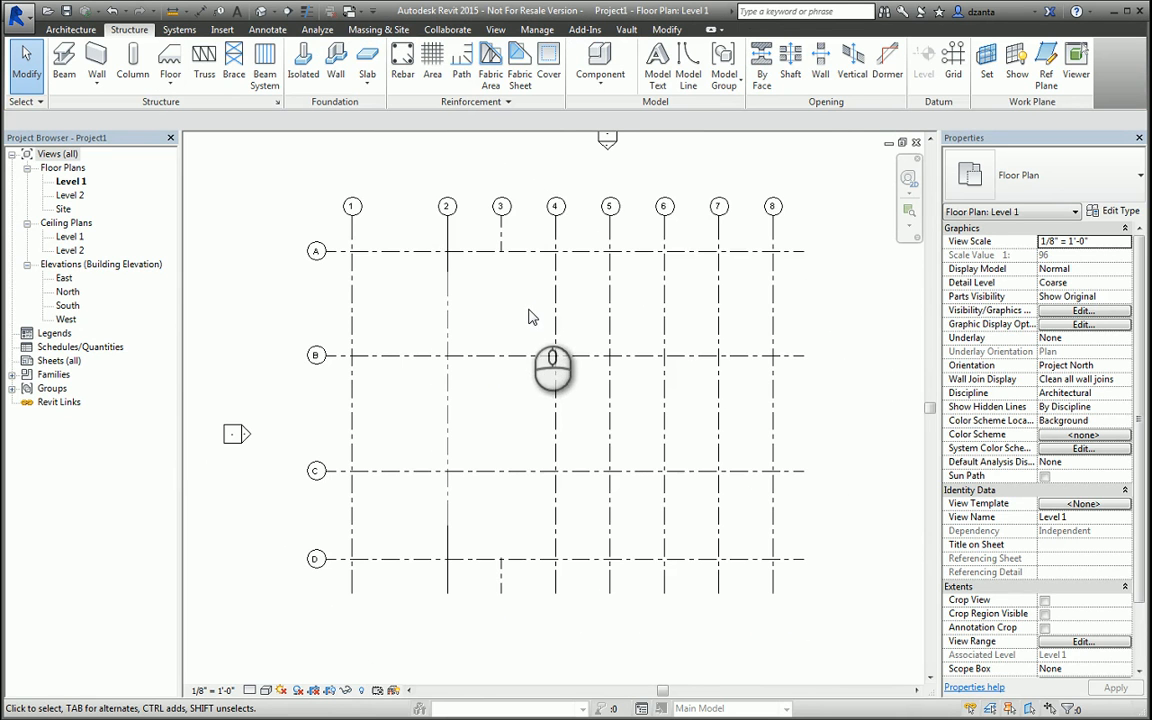
mouse_move(744, 222)
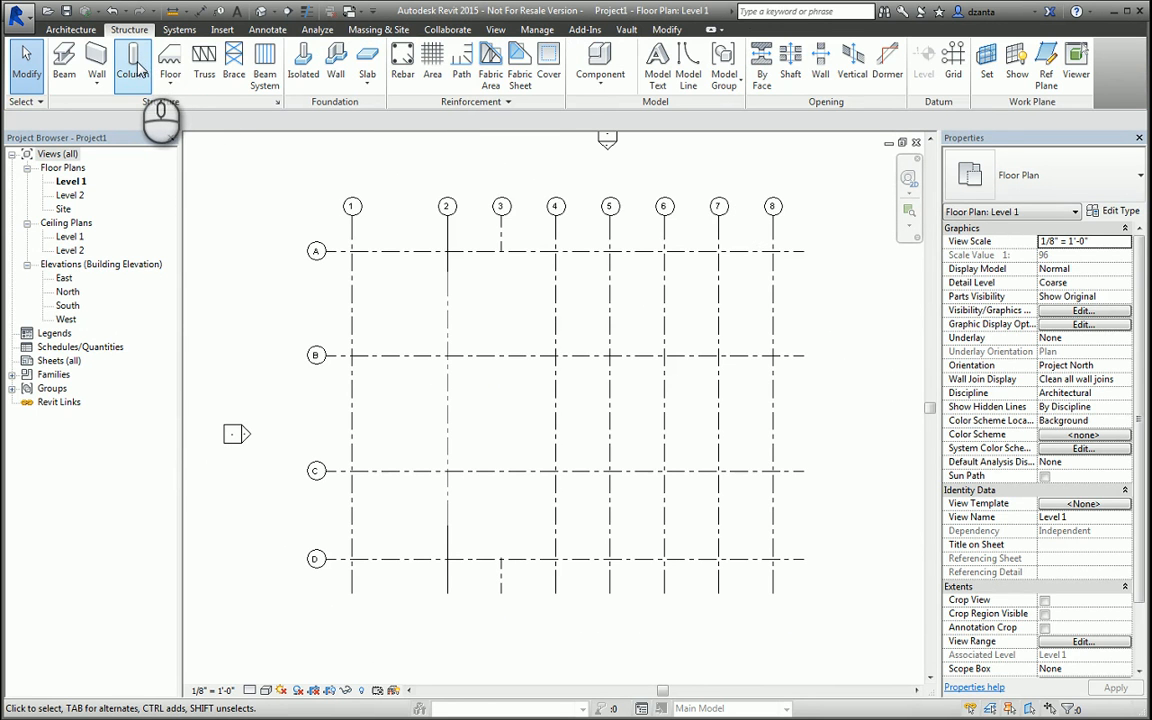
Place free-standing W10X49 wide-flange steel columns between the grid lines
left_click(130, 58)
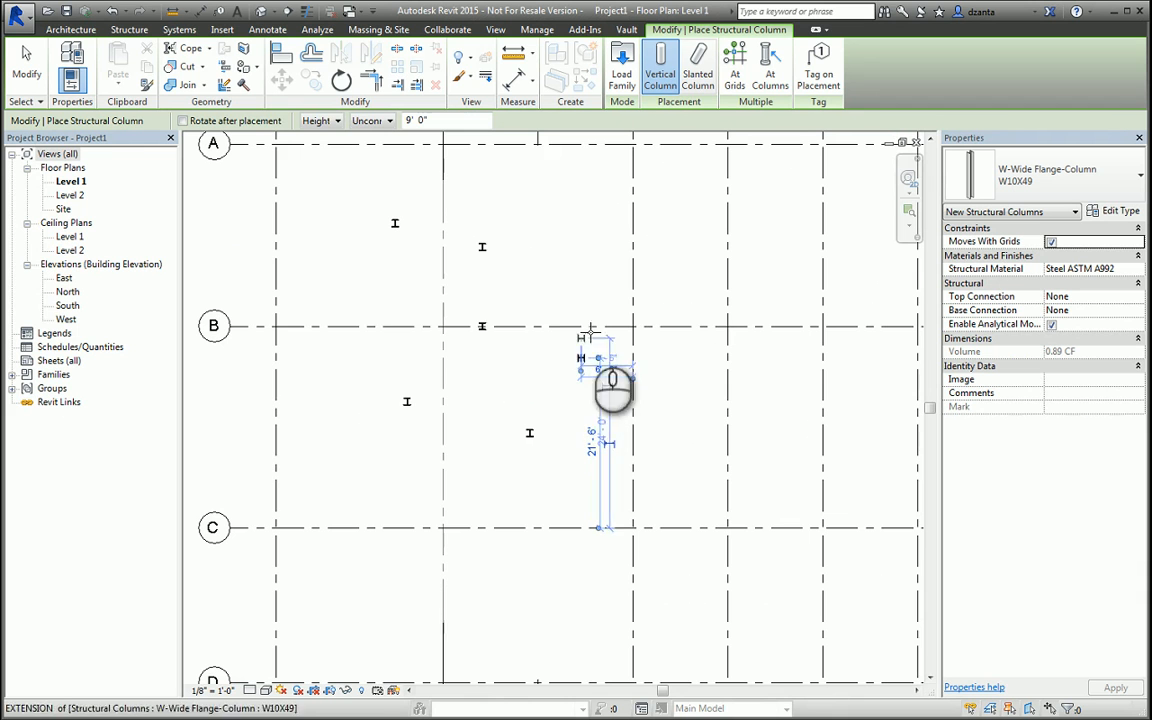
mouse_move(318, 415)
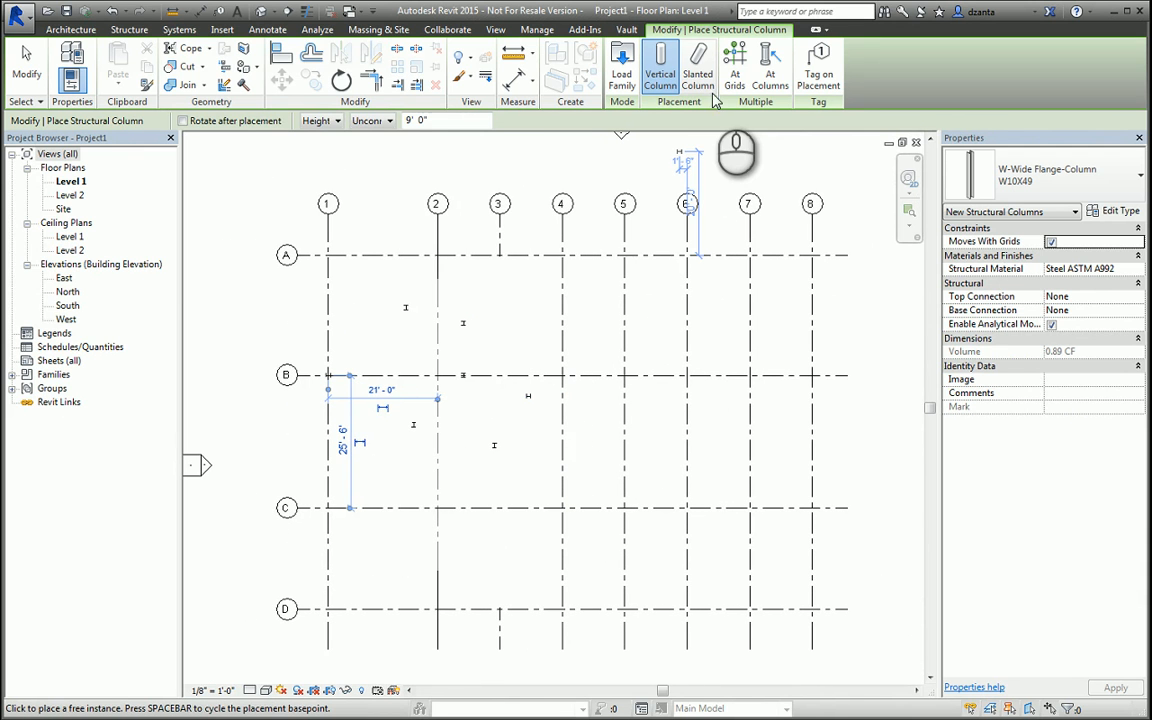
mouse_move(734, 65)
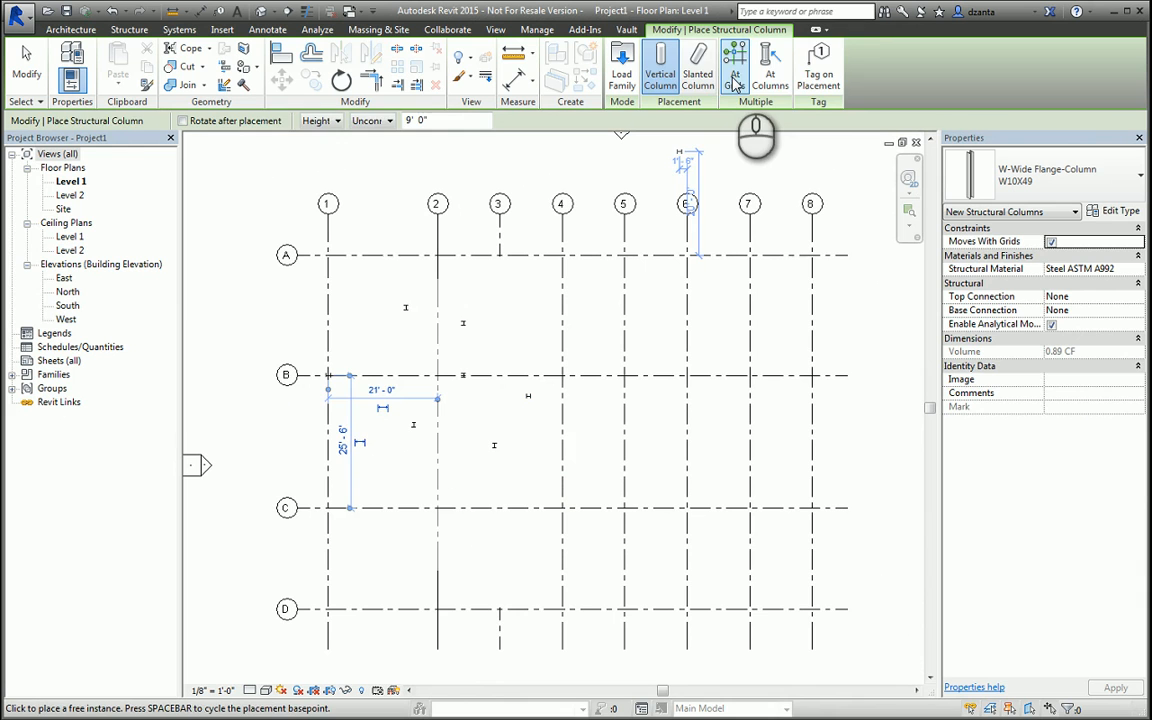
Switch to At Grids placement for W10X49 columns at grid intersections
left_click(738, 70)
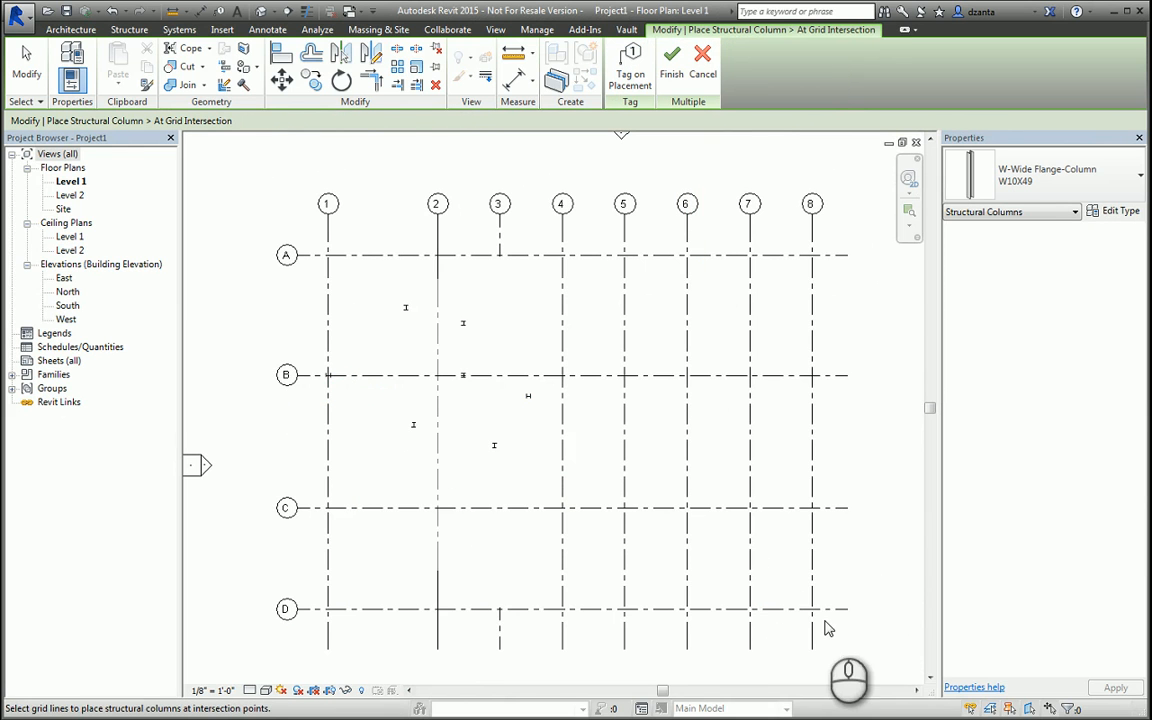
mouse_move(622, 502)
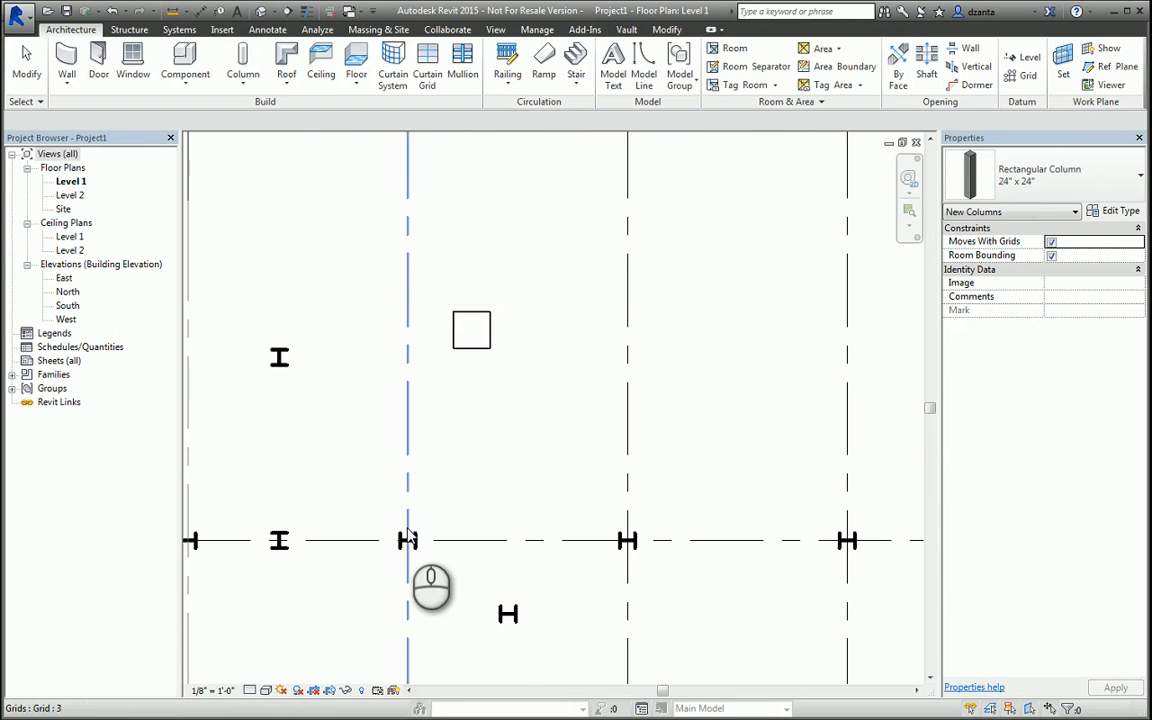
Place a steel column inside the square architectural column, then begin a slanted column
left_click(120, 31)
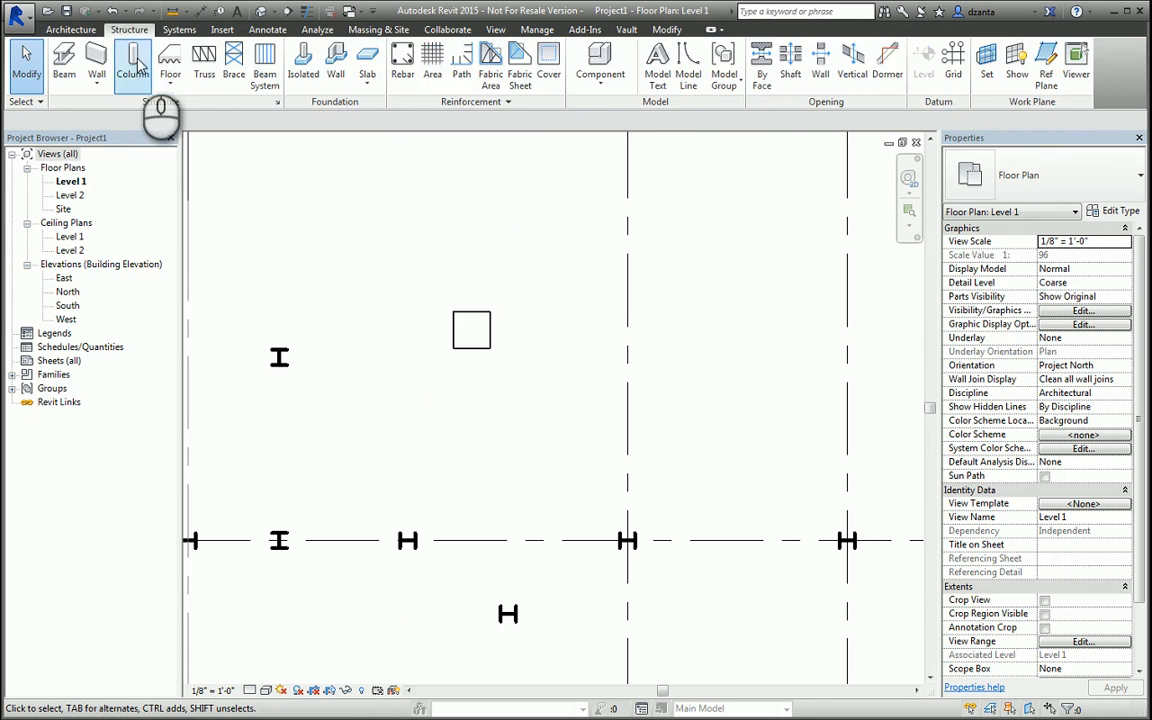
left_click(132, 57)
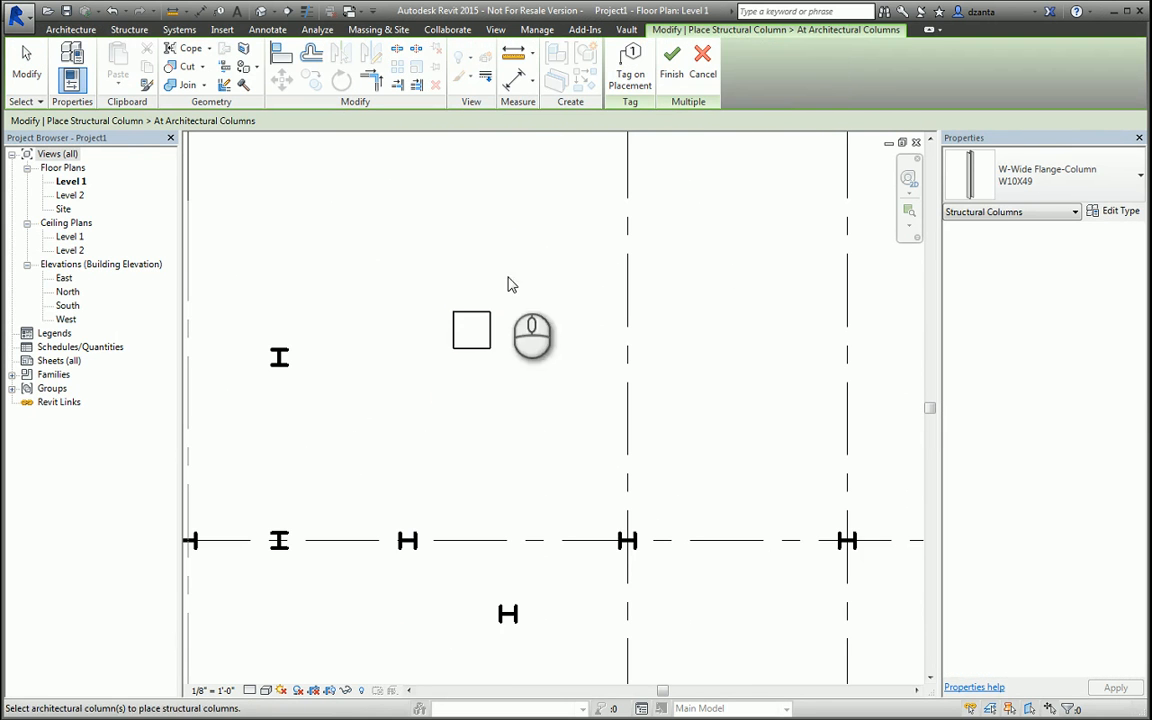
left_click(471, 330)
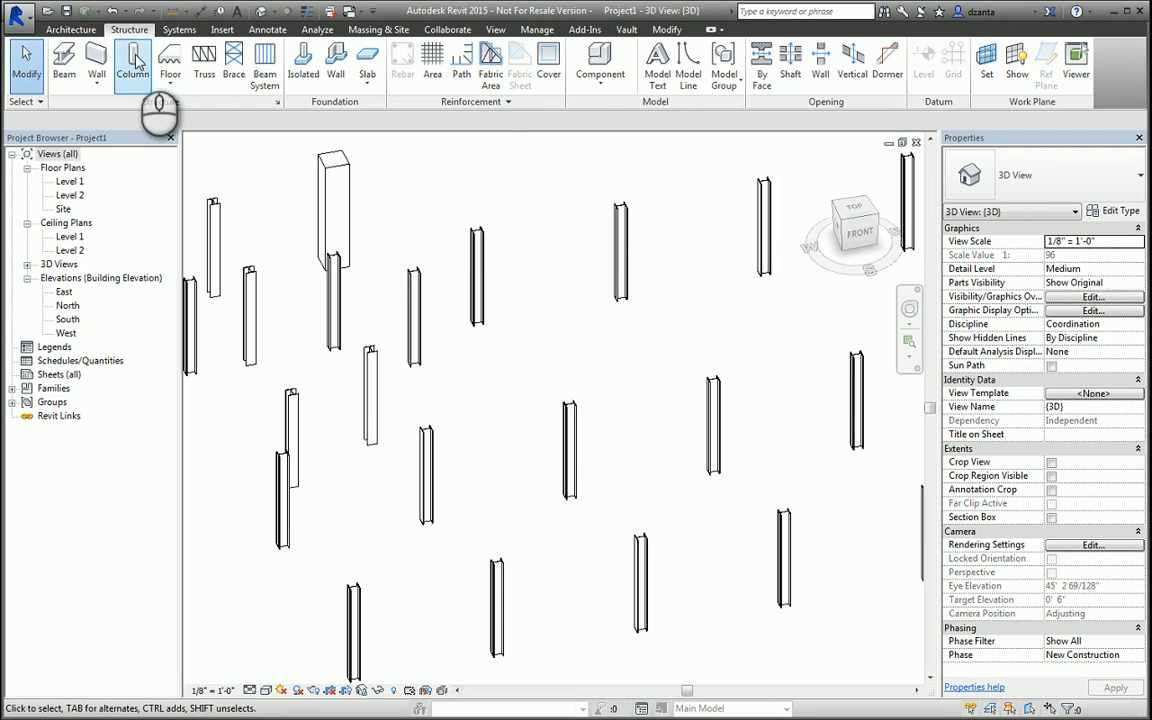
left_click(131, 60)
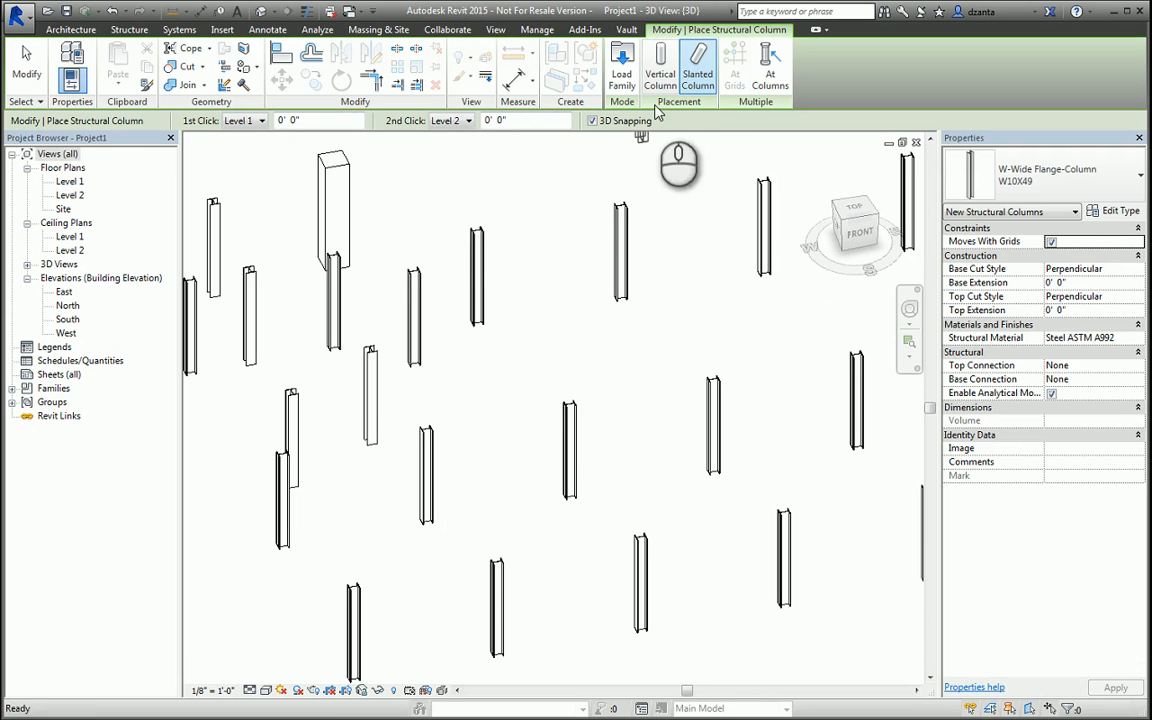